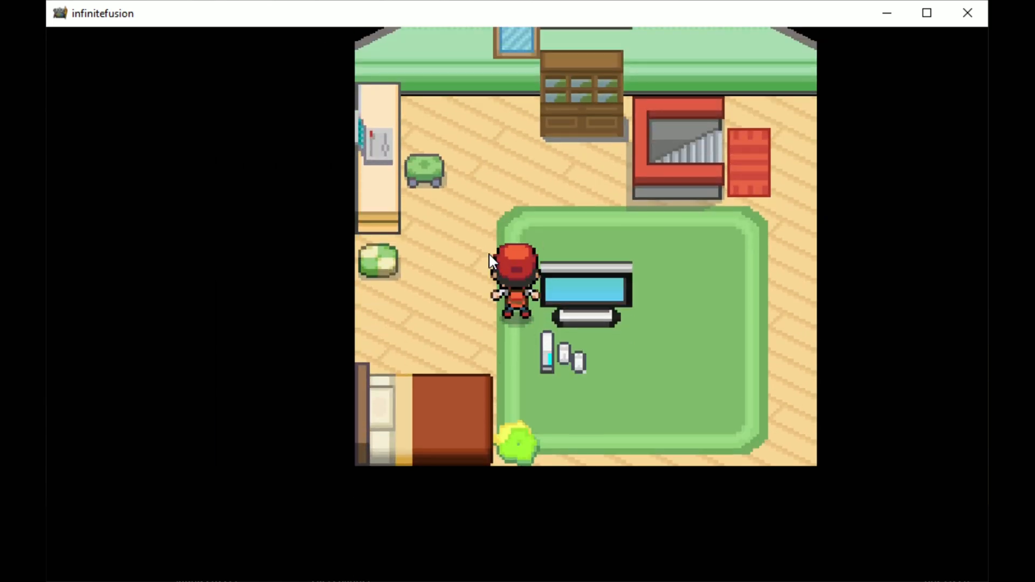
# Walk the trainer right, then up onto the mat by the bedroom stairs
pyautogui.press('Right')
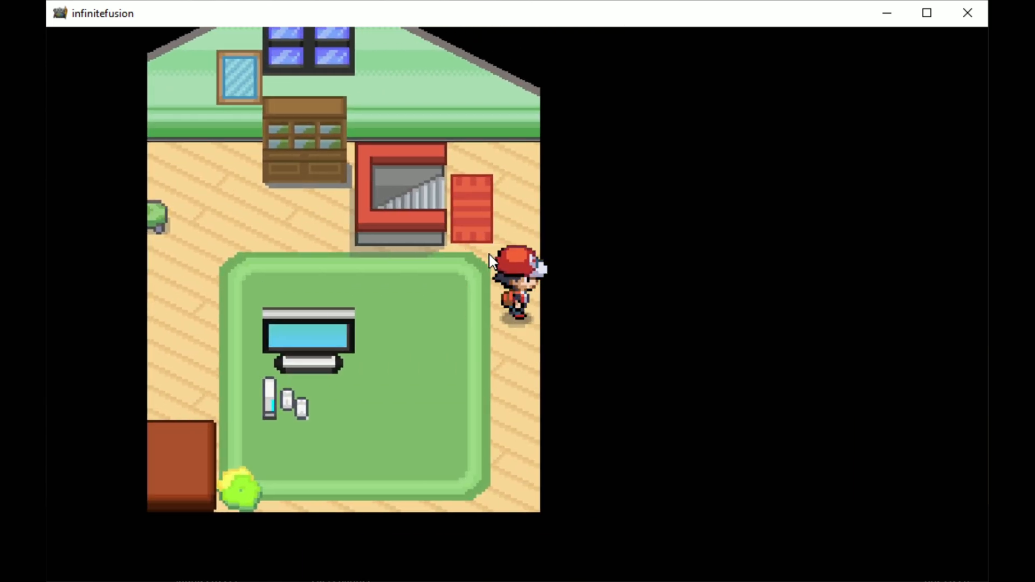
pyautogui.press('up')
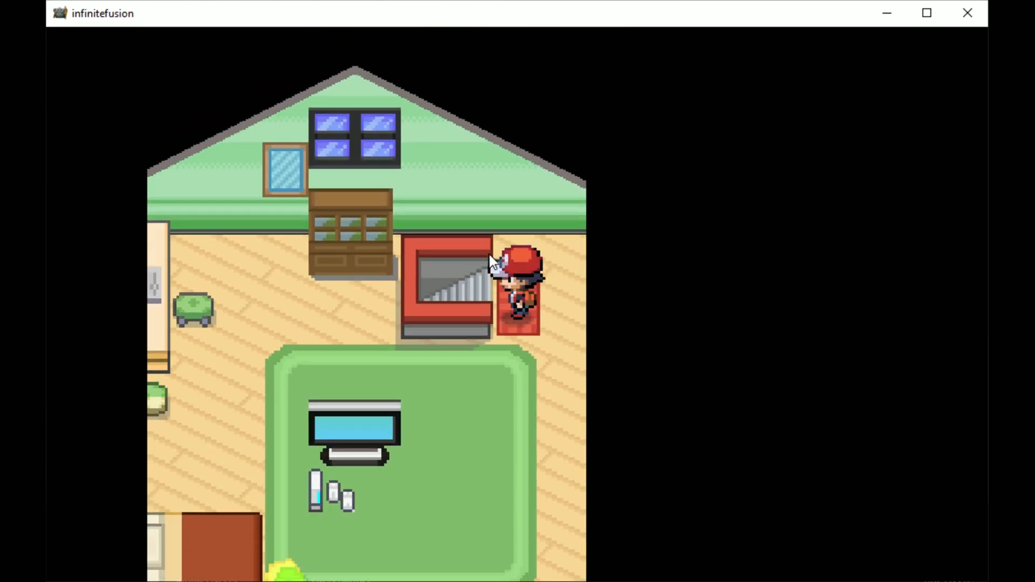
pyautogui.press('up')
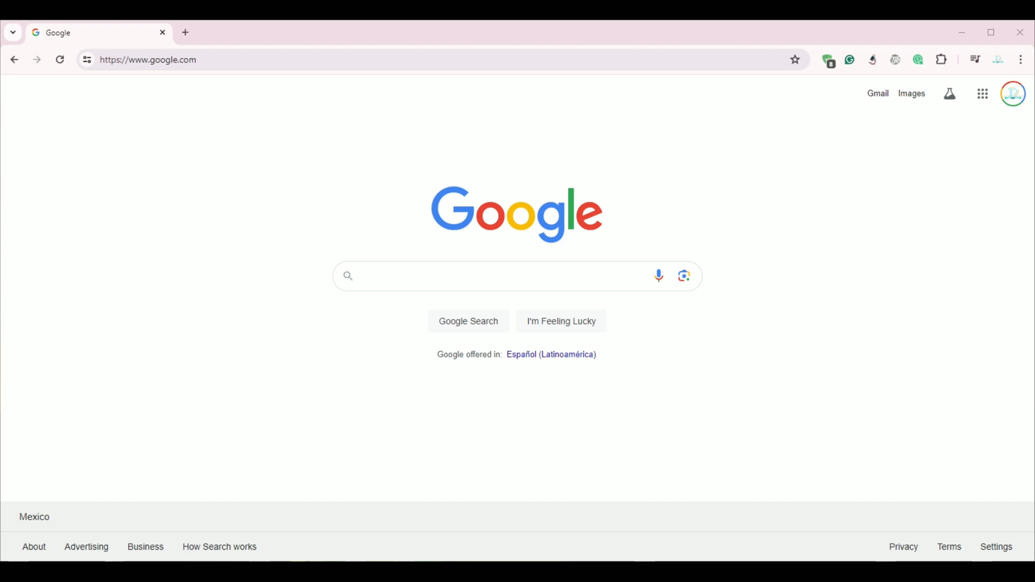
# Search Google for "discord" using the suggestion
pyautogui.write('discord')
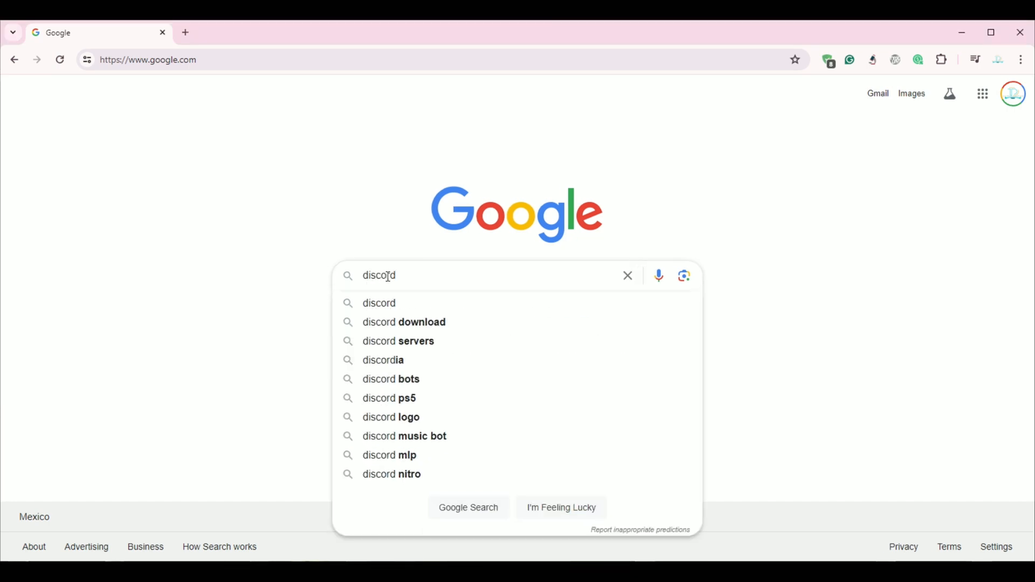
pyautogui.click(379, 303)
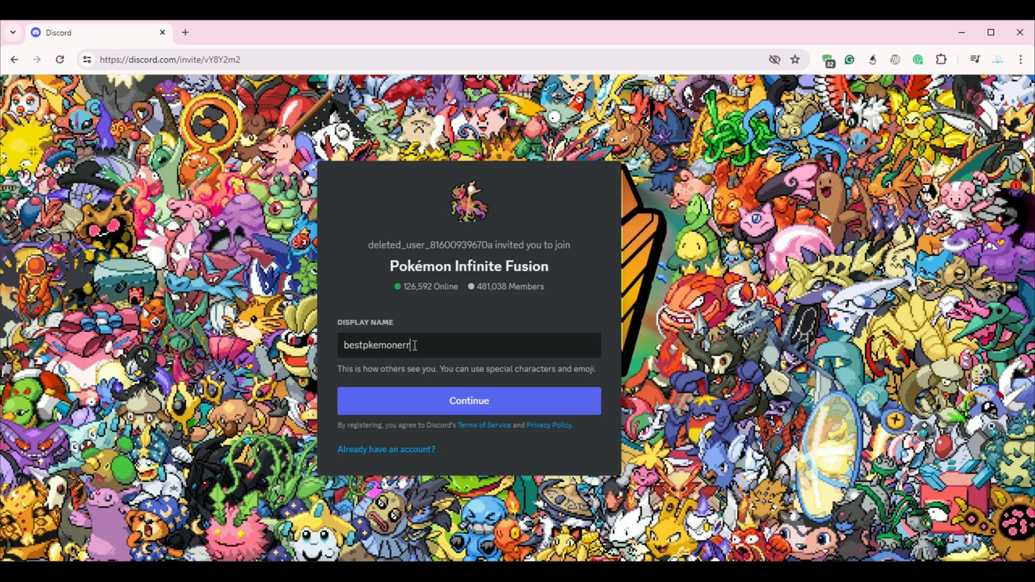
# Join with a display name, dismiss the Claim Account popup, and pick the Infinite Fusion topic
pyautogui.click(468, 401)
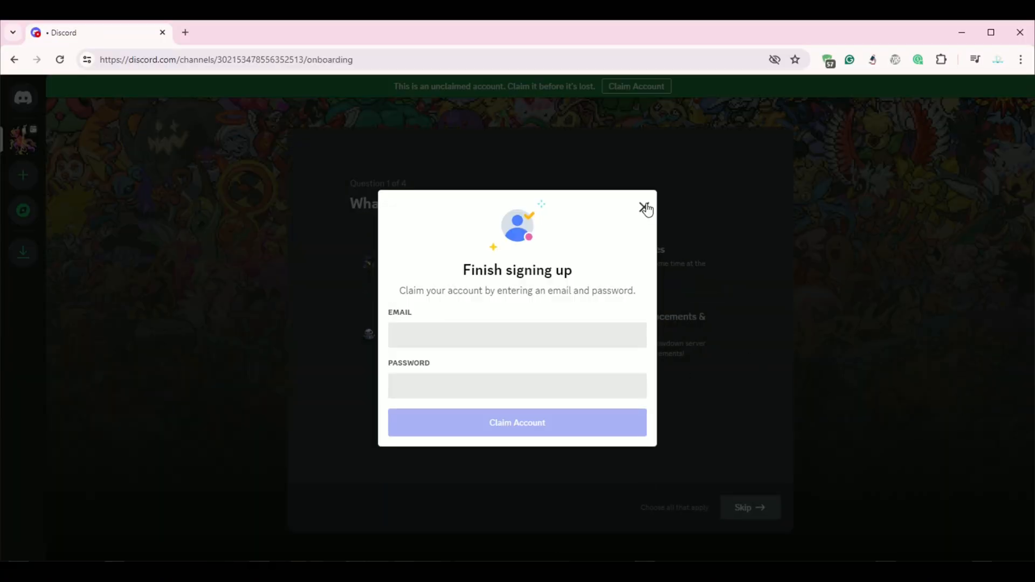
pyautogui.click(646, 207)
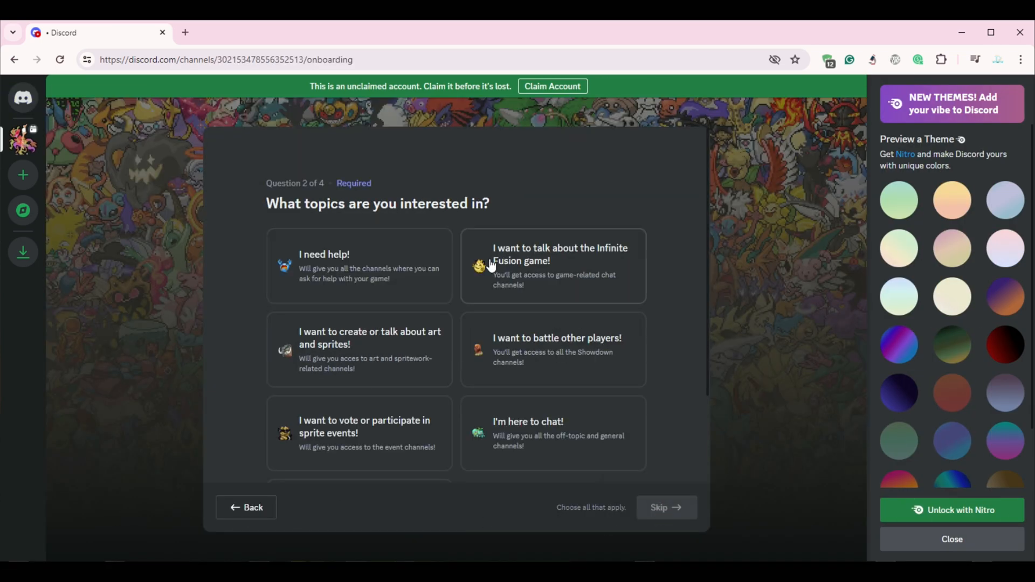
pyautogui.click(665, 507)
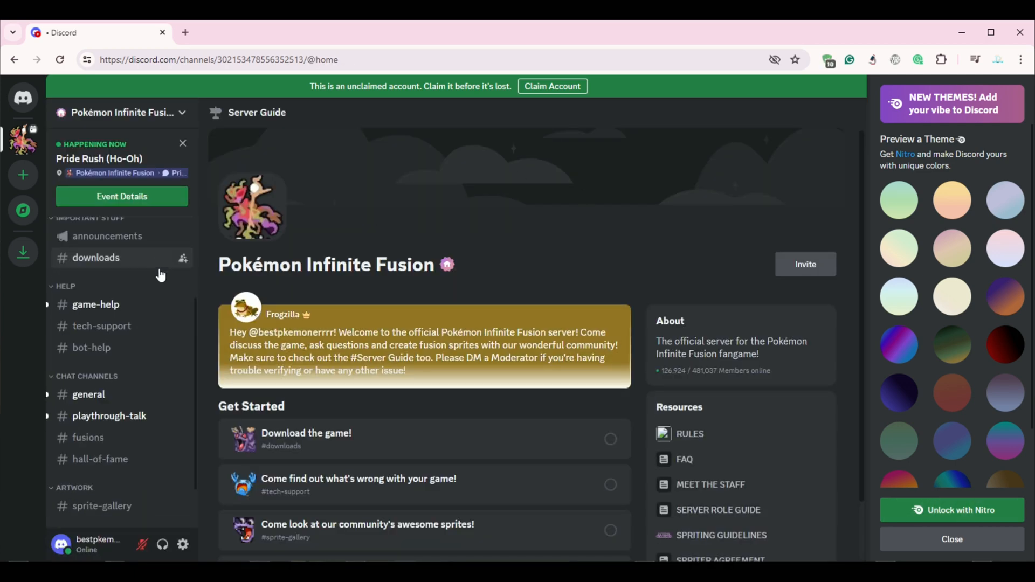
# Download InfiniteFusion.zip from #downloads, confirming the flagged download
pyautogui.scroll(3)
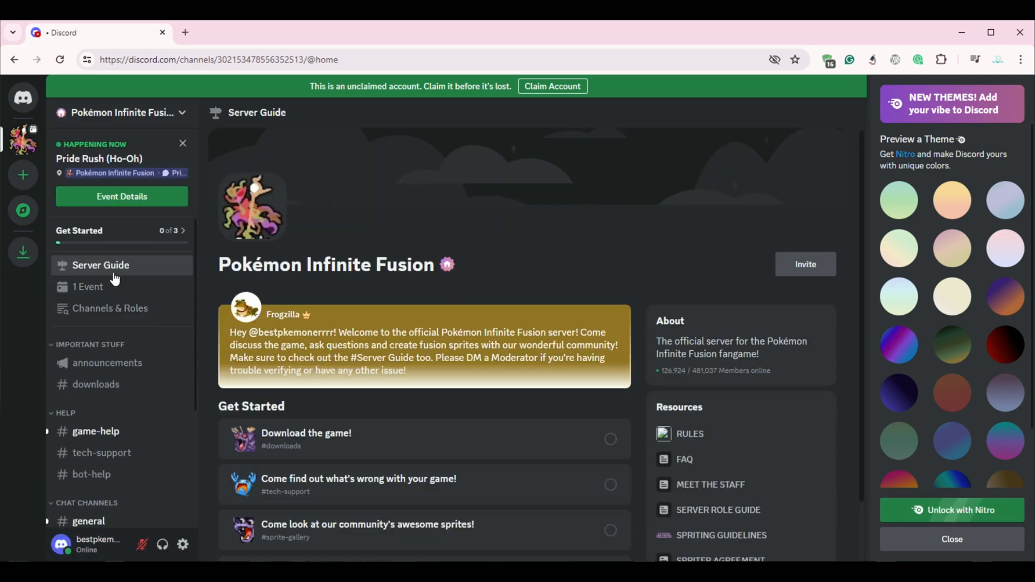
pyautogui.click(95, 385)
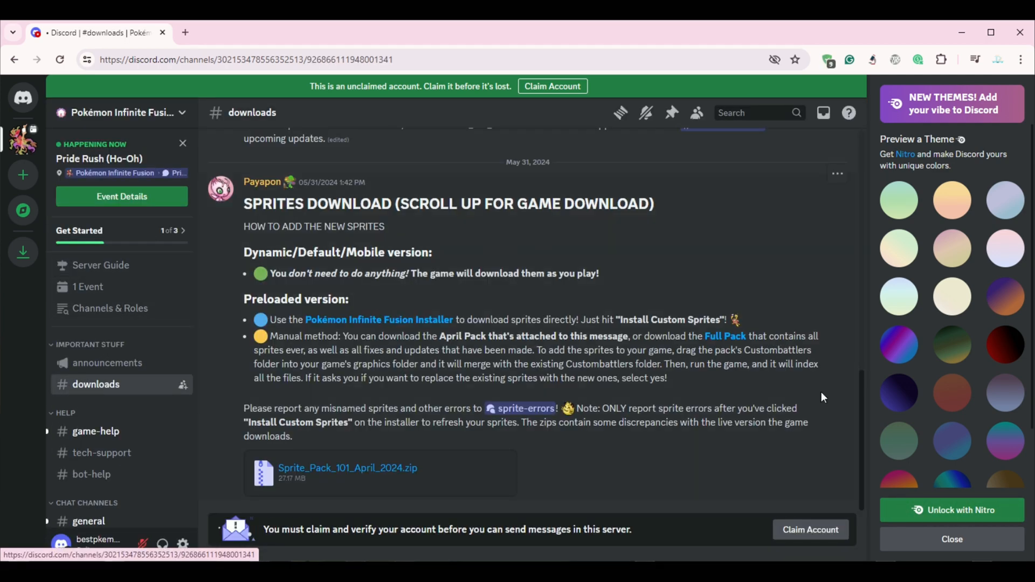
pyautogui.scroll(3)
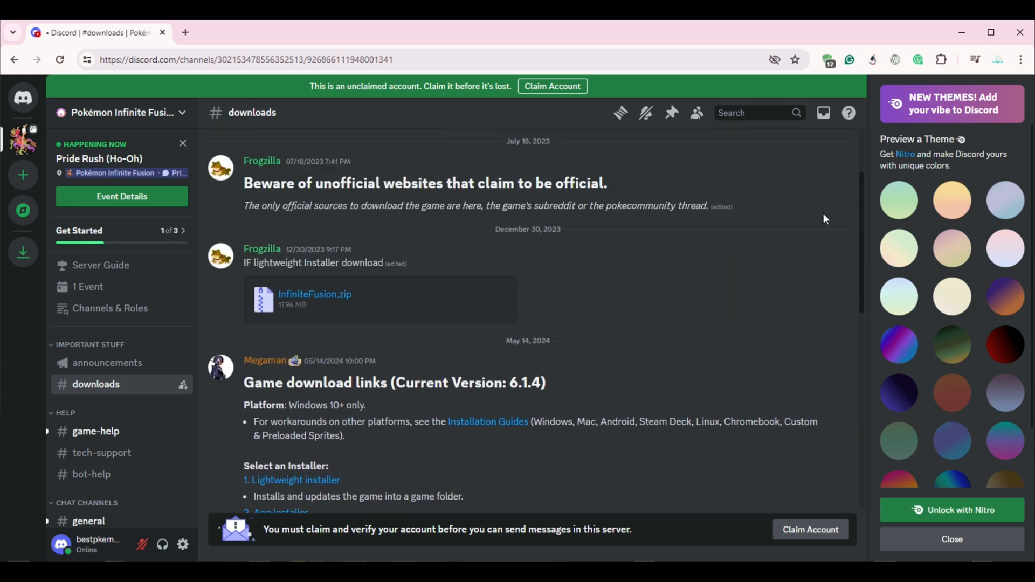
pyautogui.click(315, 294)
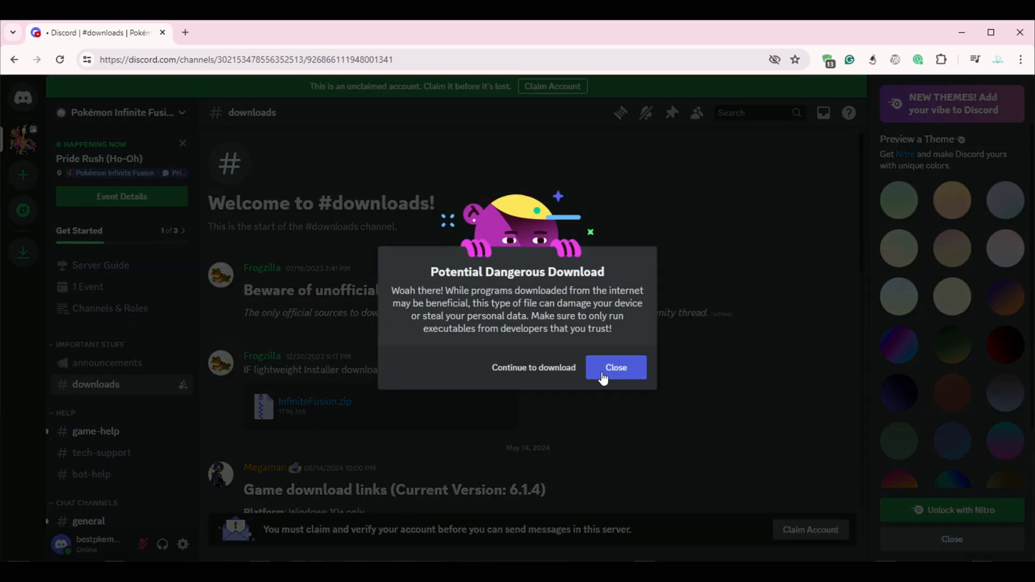
pyautogui.click(533, 367)
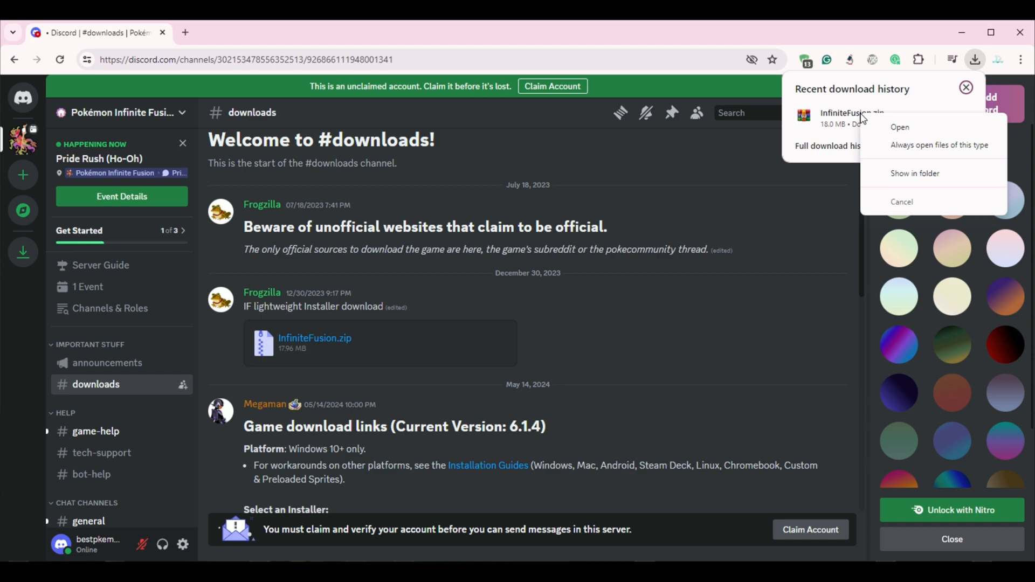
# Show the zip in its folder, open InfiniteFusion, and run INSTALL_OR_UPDATE
pyautogui.click(915, 173)
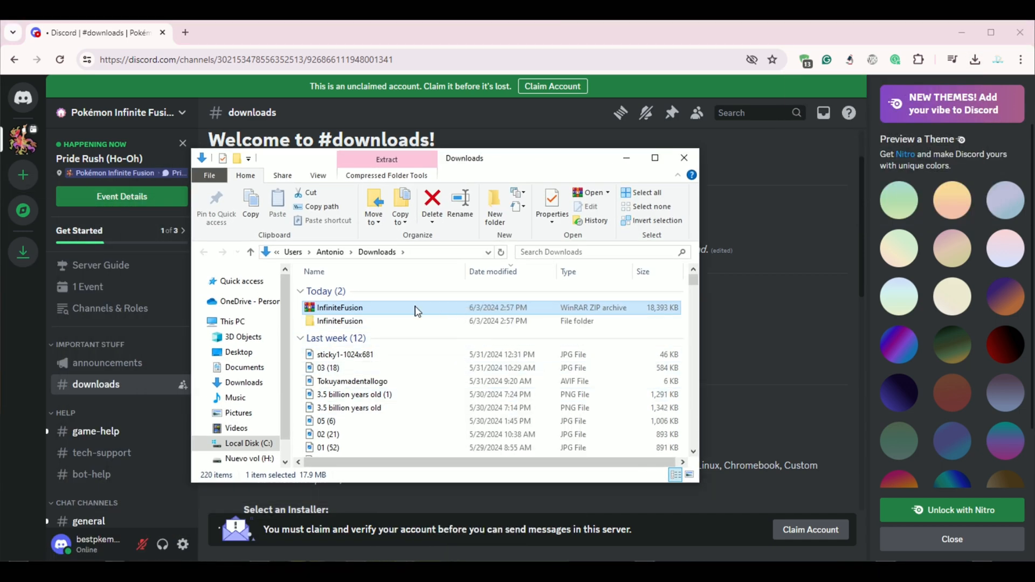
pyautogui.doubleClick(341, 321)
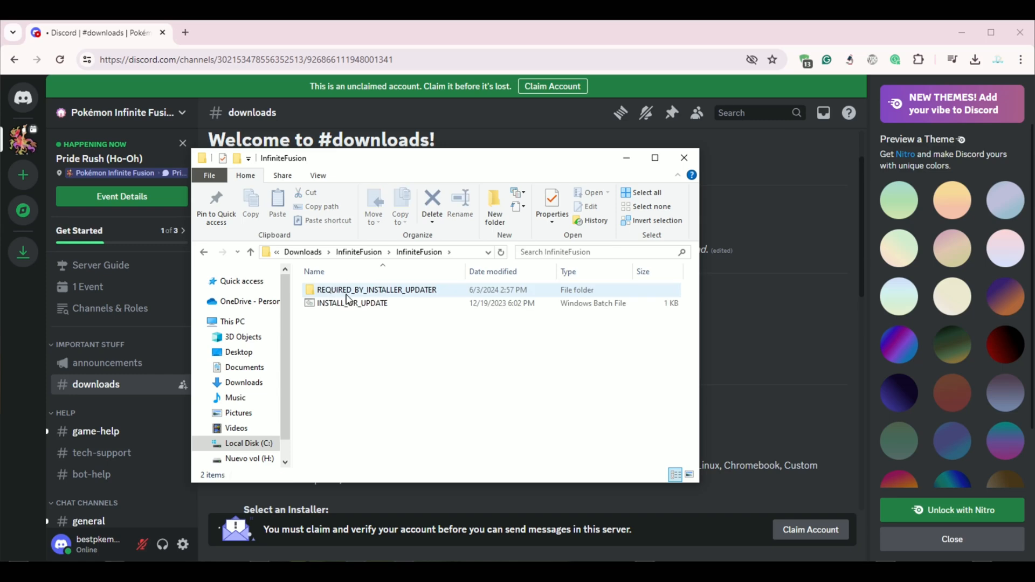
pyautogui.doubleClick(351, 303)
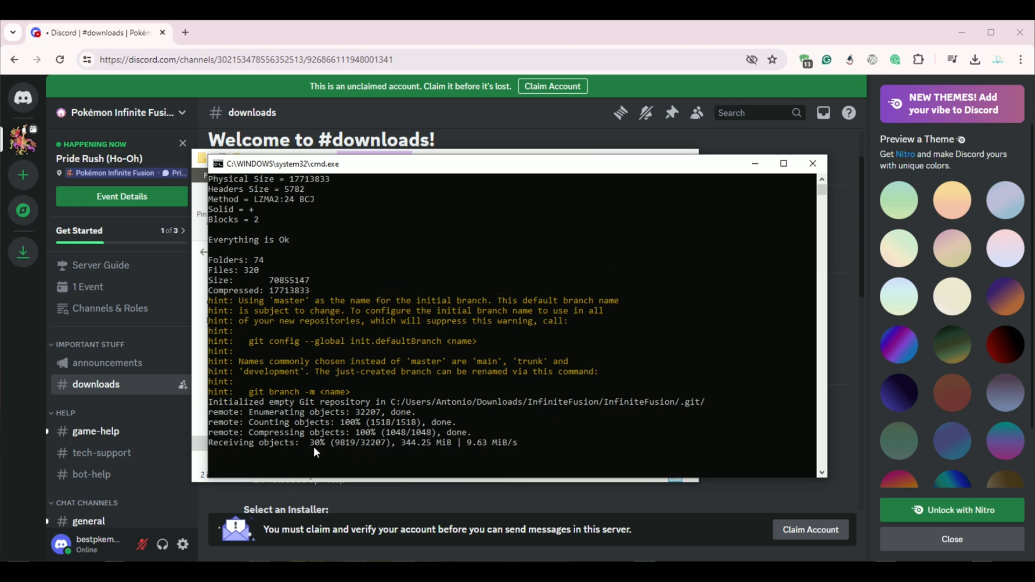
pyautogui.moveTo(713, 445)
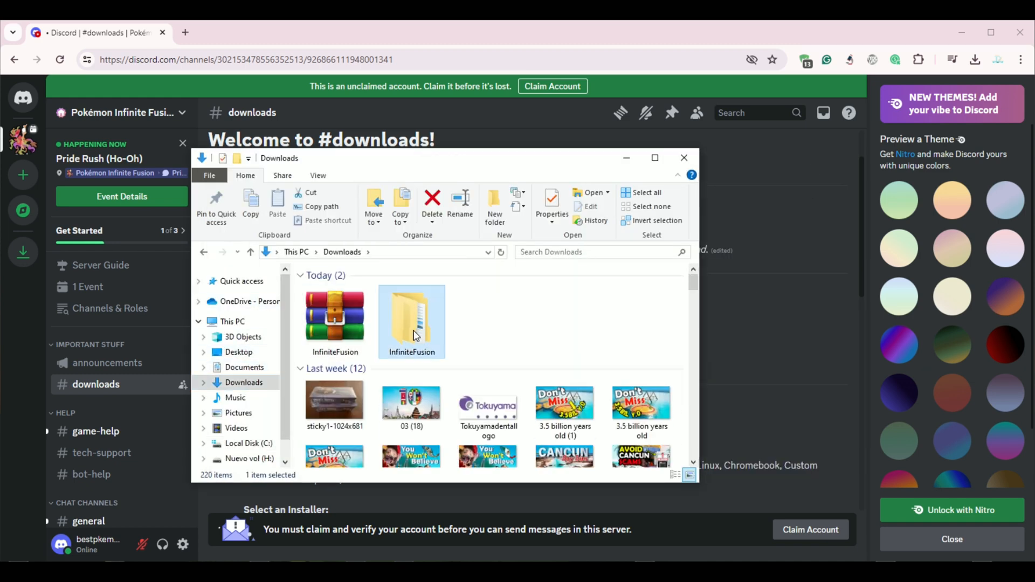
# Open the installed InfiniteFusion folder and run the Game application
pyautogui.doubleClick(411, 320)
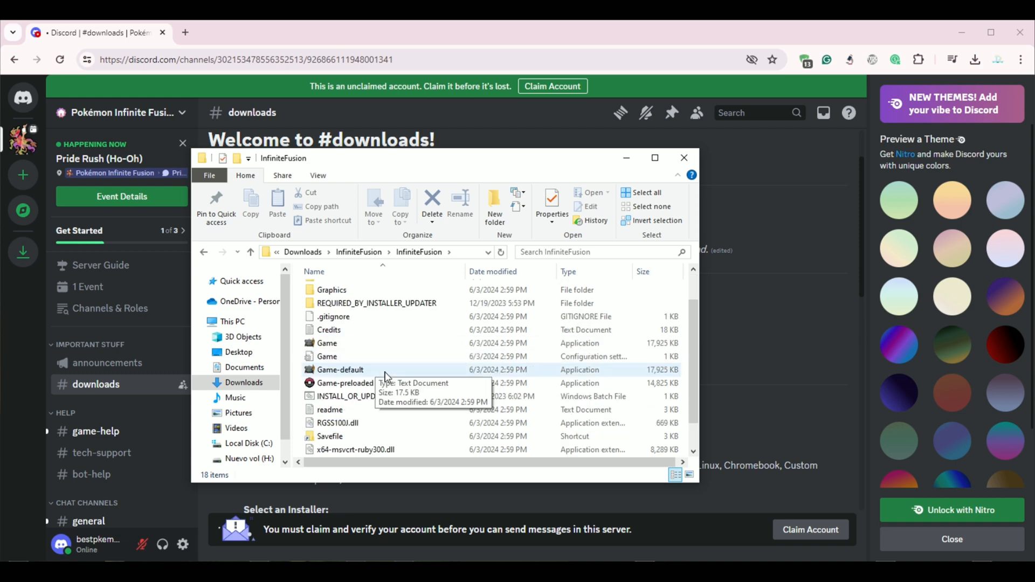
pyautogui.moveTo(368, 396)
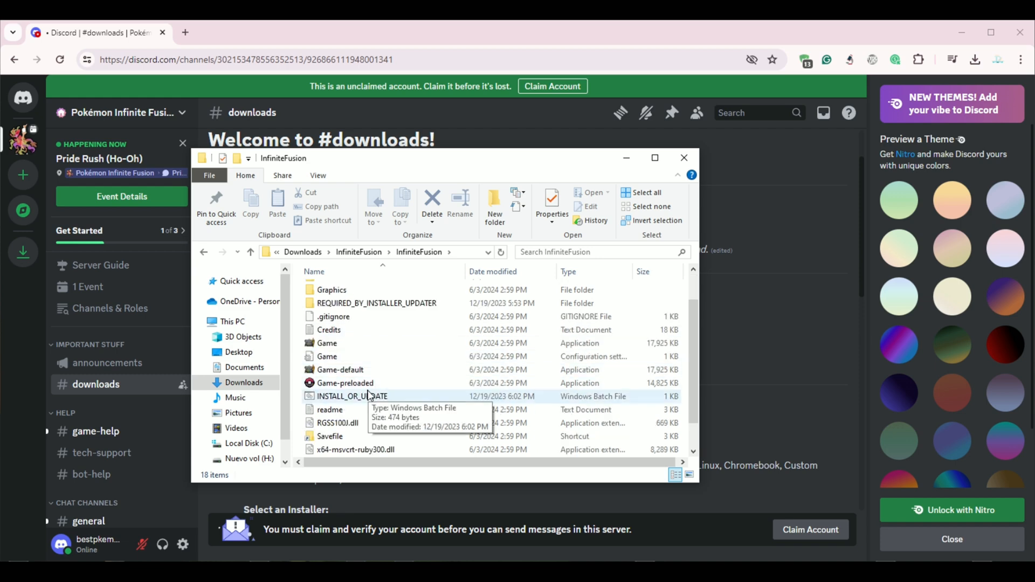
pyautogui.click(341, 369)
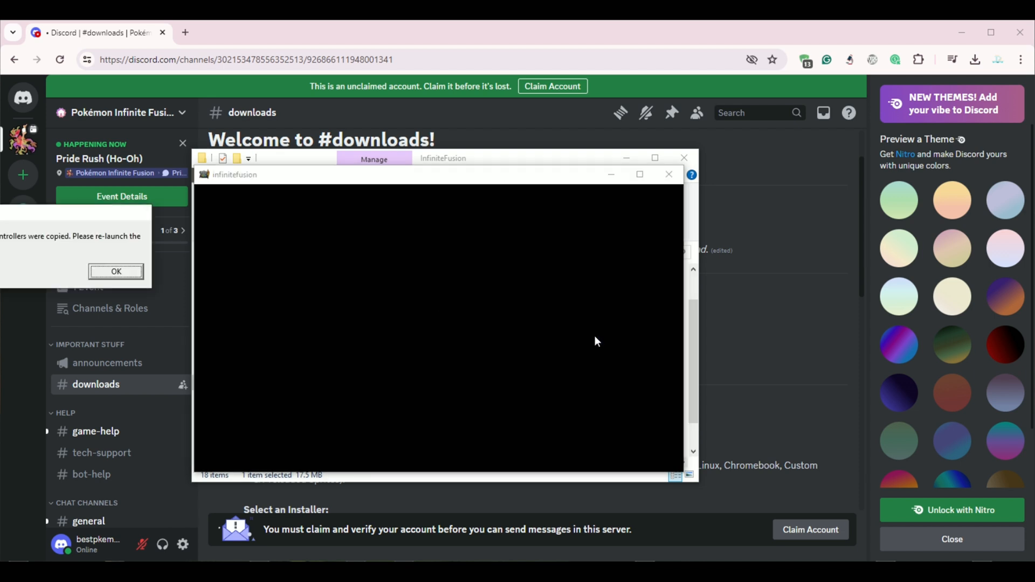
# Dismiss the controllers message and submit the trainer form: age 10, male, name tami
pyautogui.click(116, 272)
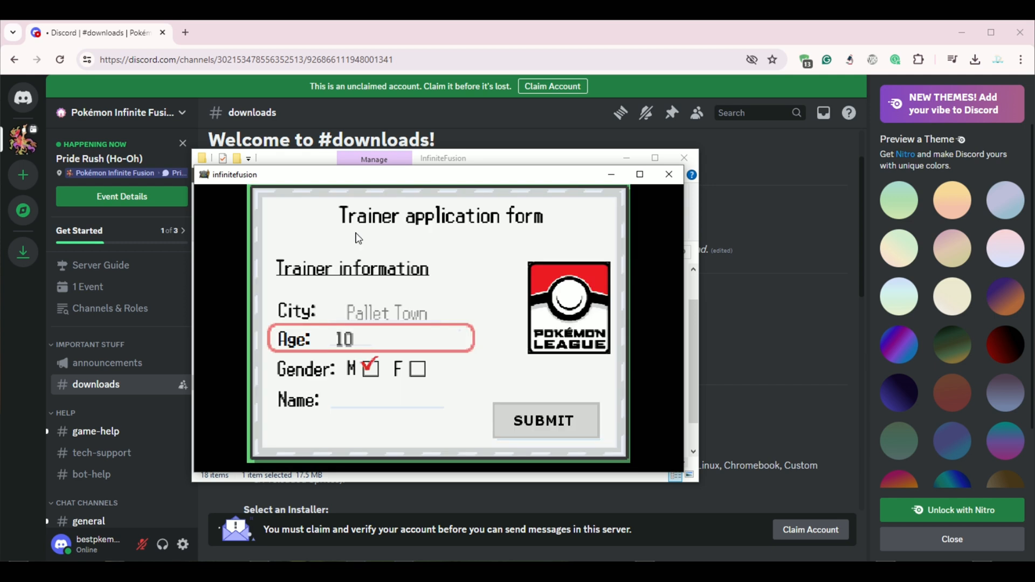
pyautogui.click(370, 397)
pyautogui.write('tami')
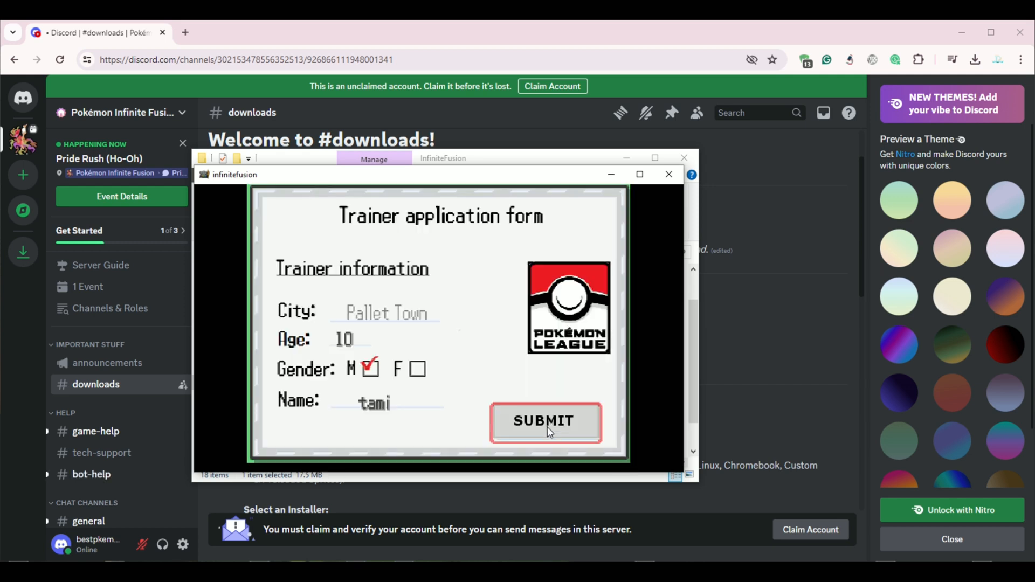
pyautogui.click(544, 421)
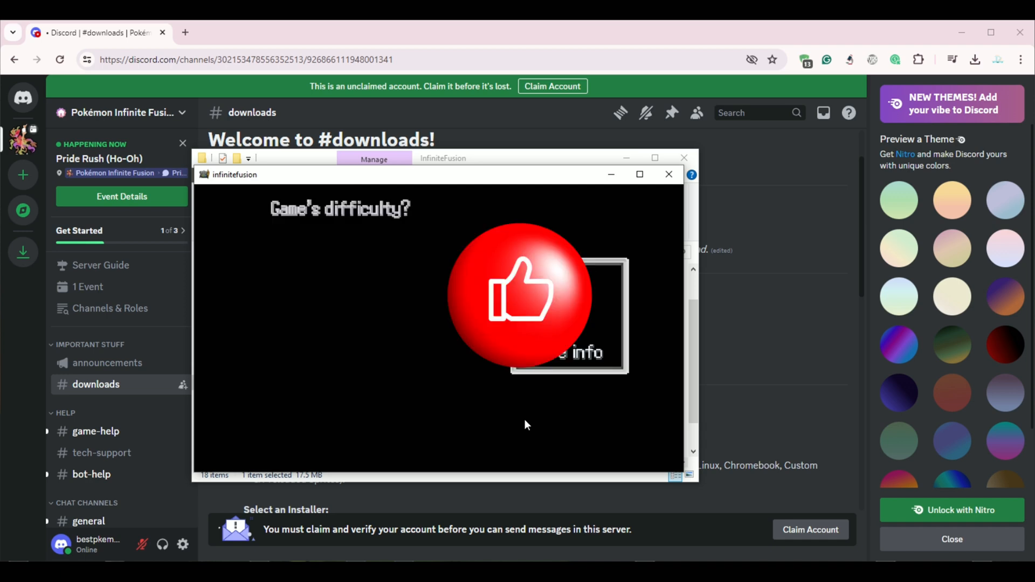